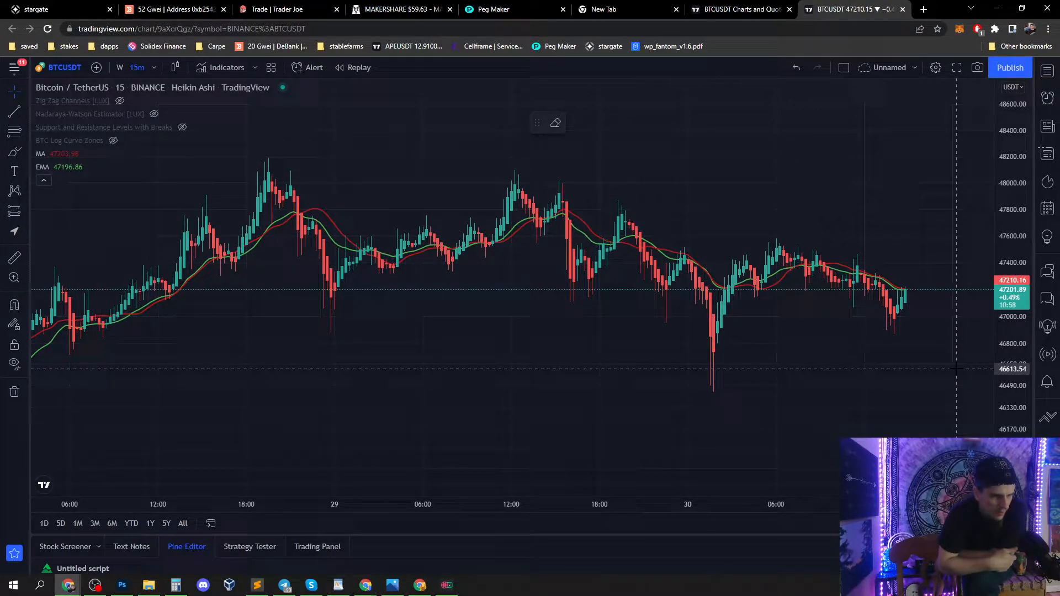
pyautogui.moveTo(703, 308)
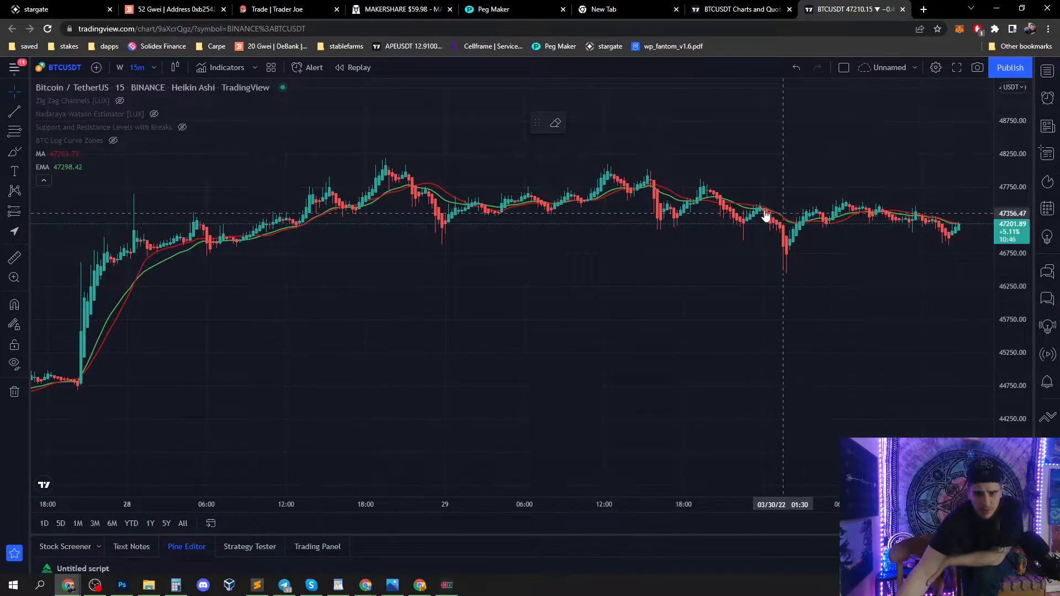
# - Zoom into the latest BTC/USDT candles, about 11:00–14:45, leaving open future time to the right
pyautogui.scroll(3)
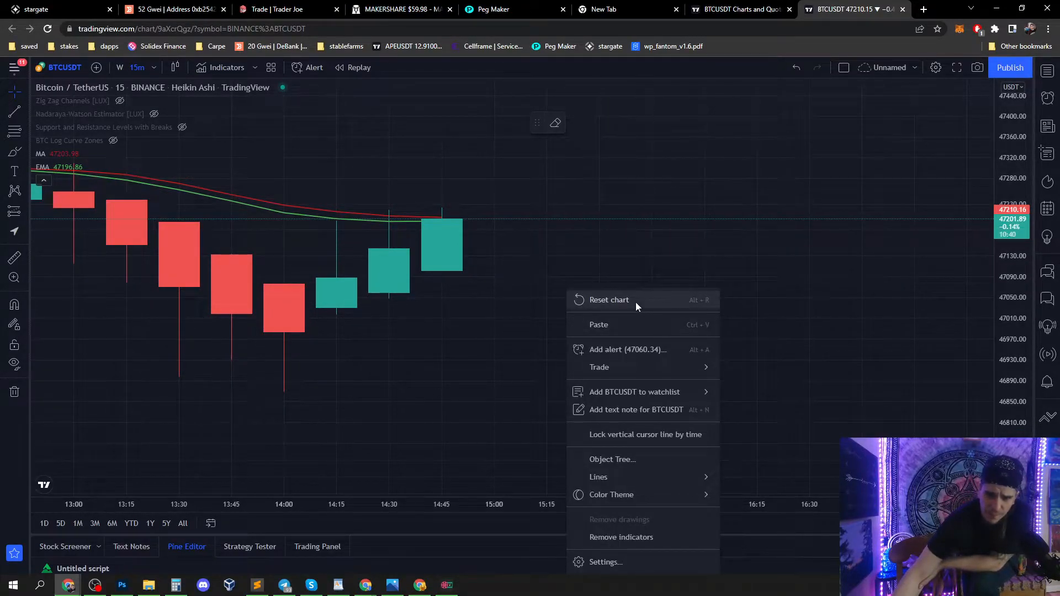
pyautogui.click(608, 299)
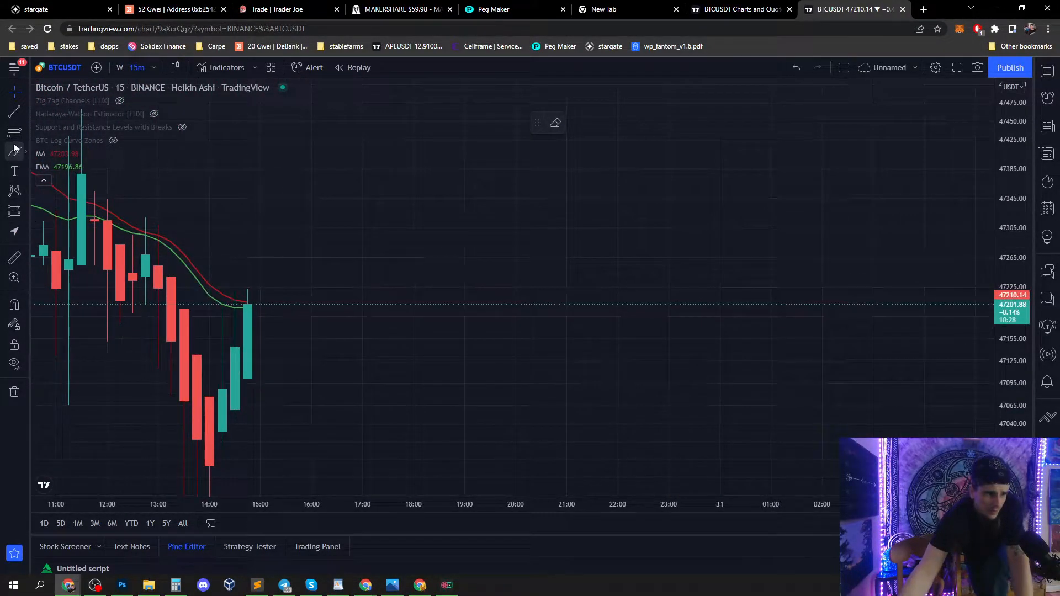
pyautogui.moveTo(235, 316)
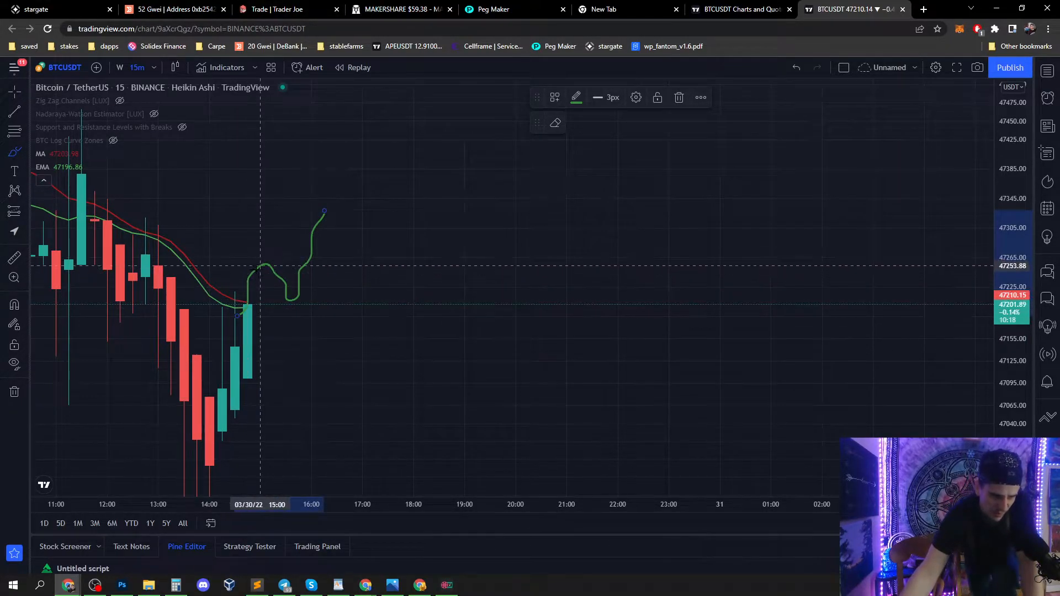
pyautogui.moveTo(247, 308)
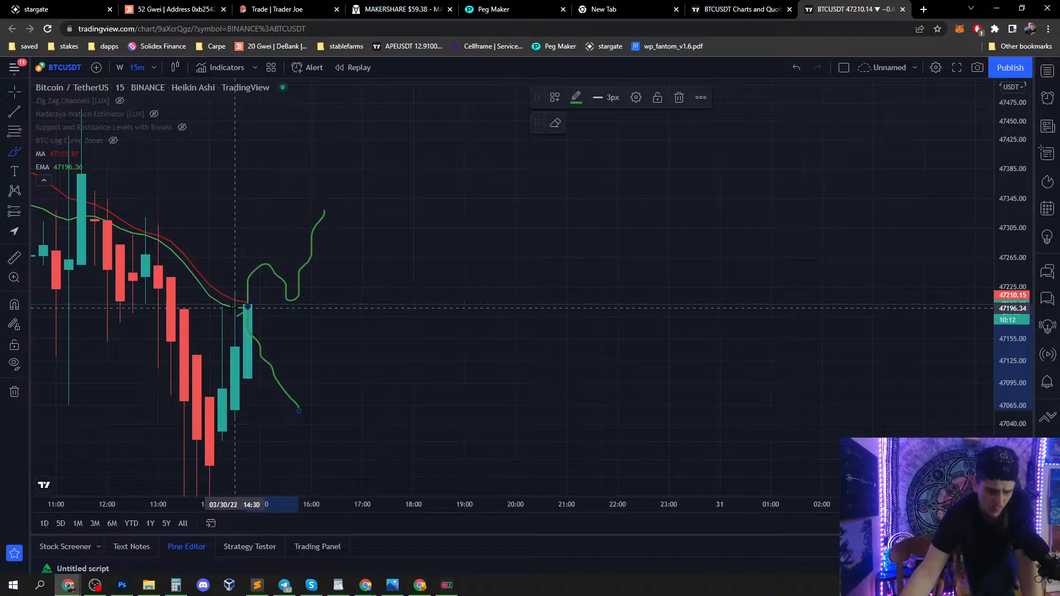
pyautogui.moveTo(248, 306)
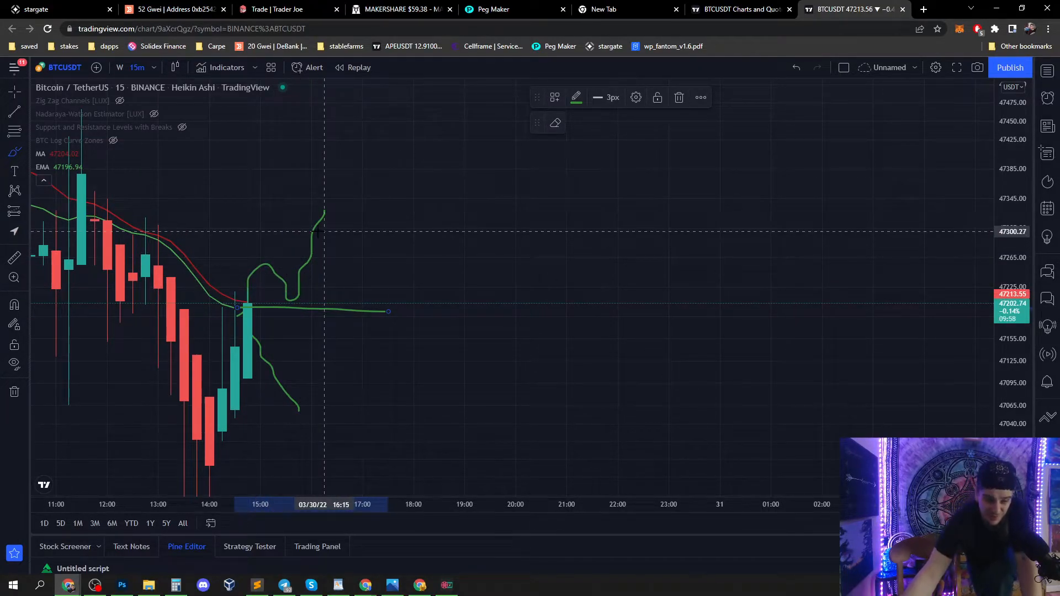
pyautogui.moveTo(246, 308)
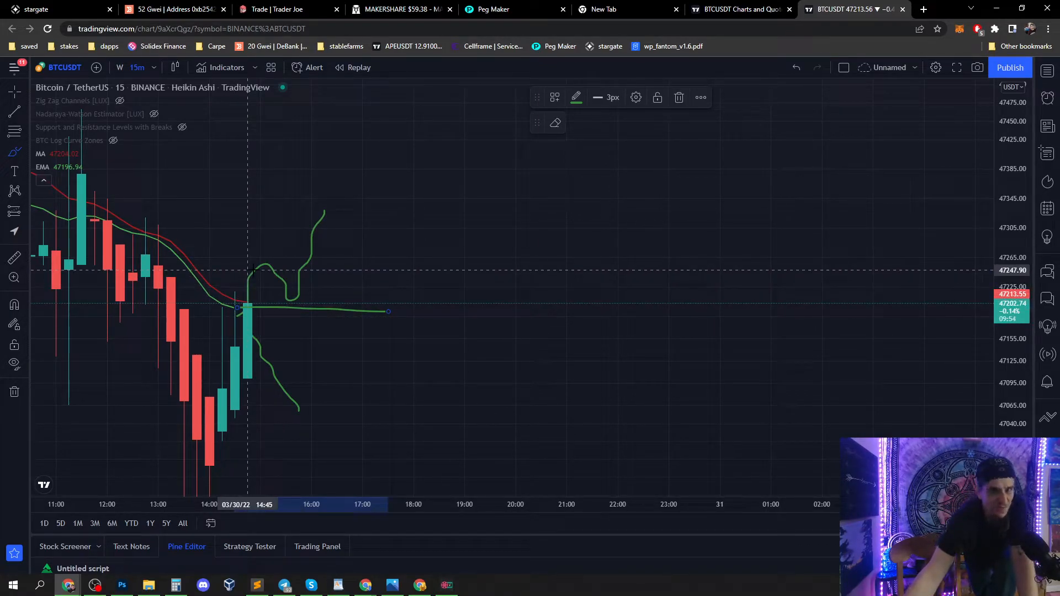
pyautogui.moveTo(284, 284)
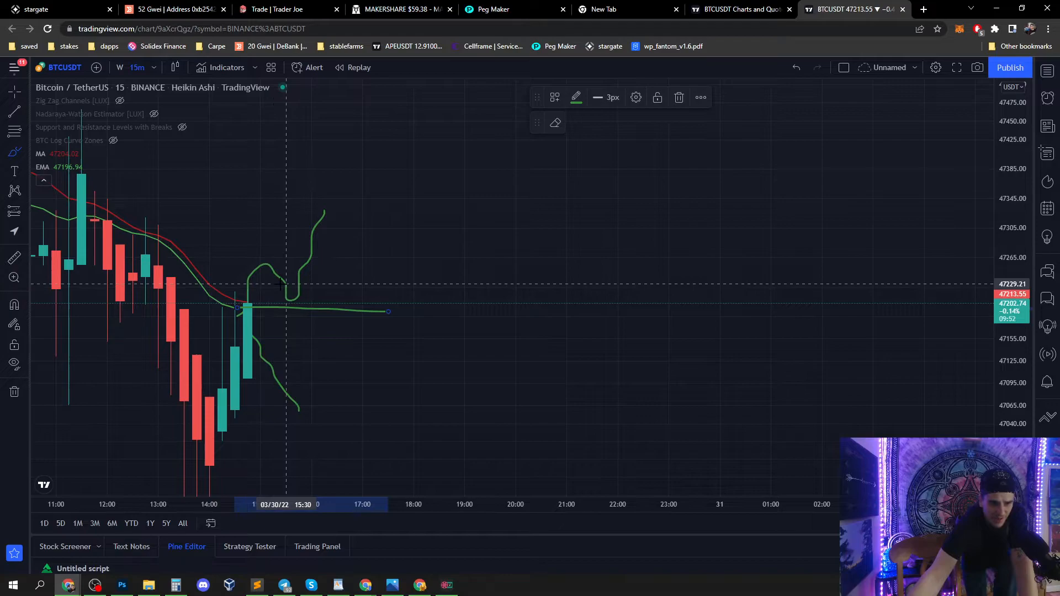
pyautogui.moveTo(298, 345)
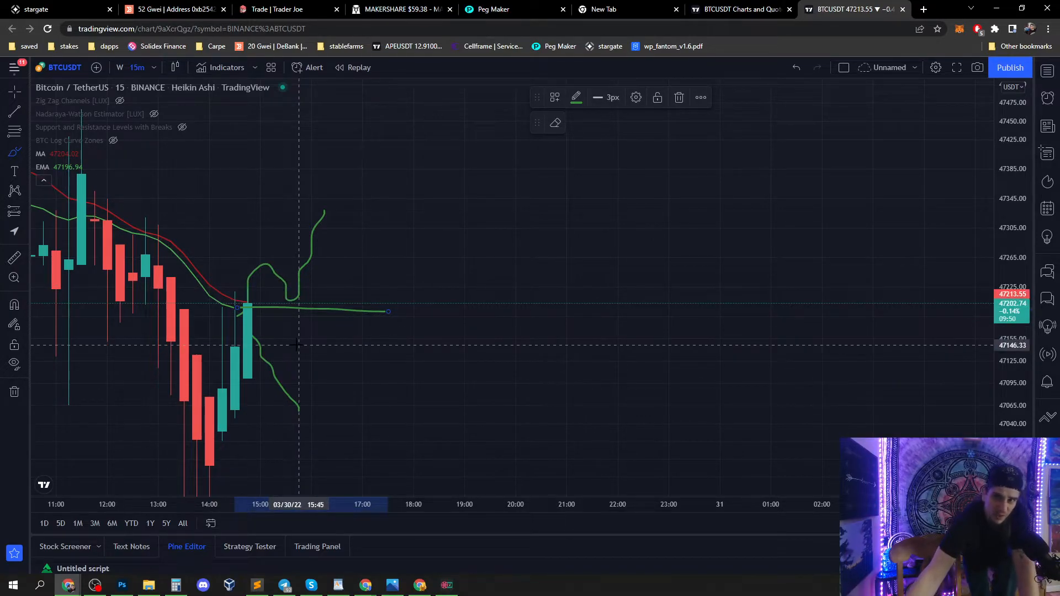
pyautogui.moveTo(363, 311)
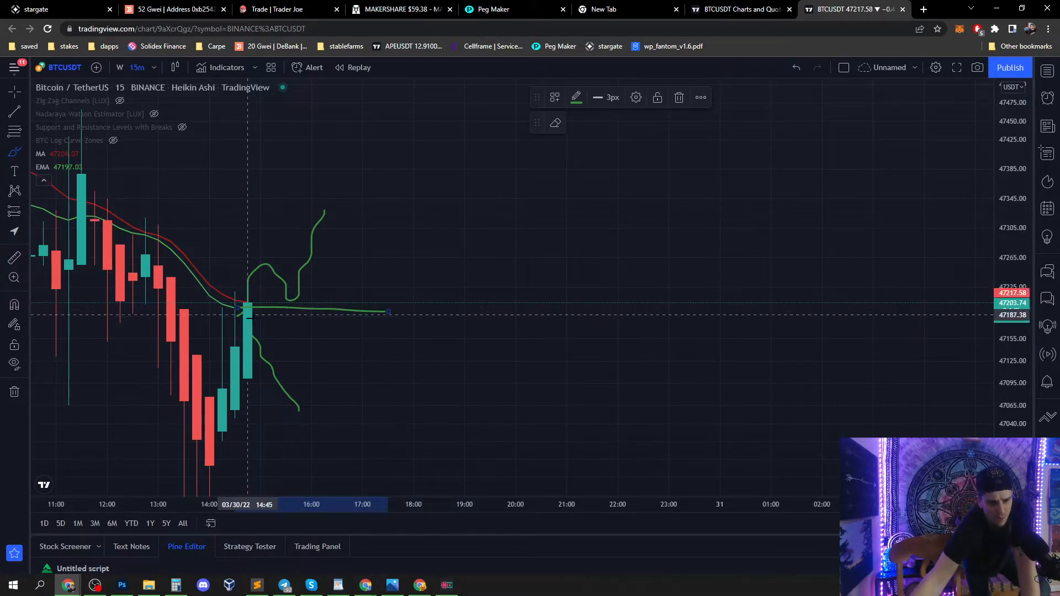
pyautogui.moveTo(273, 260)
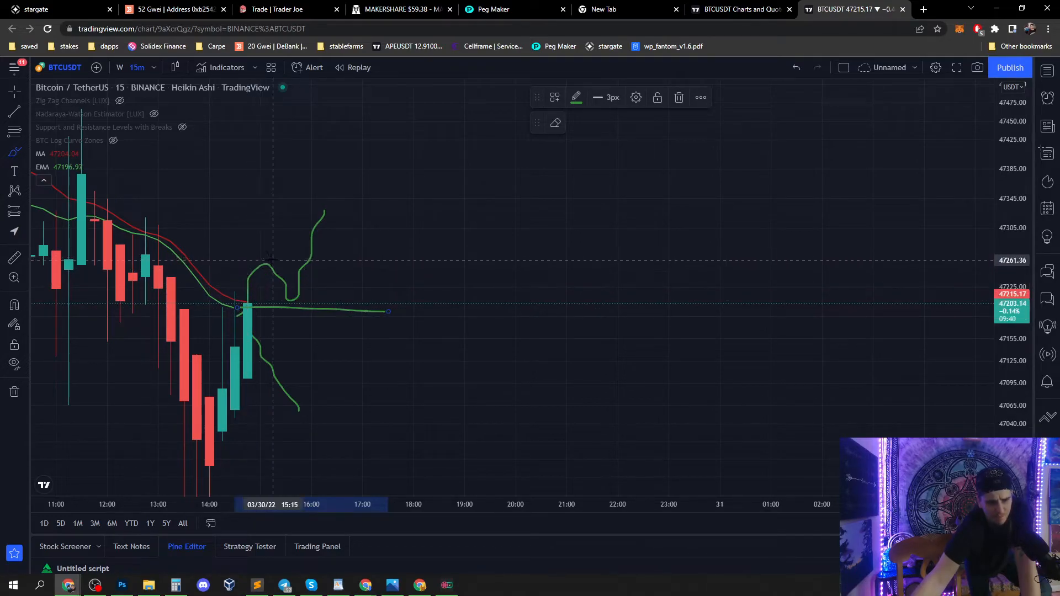